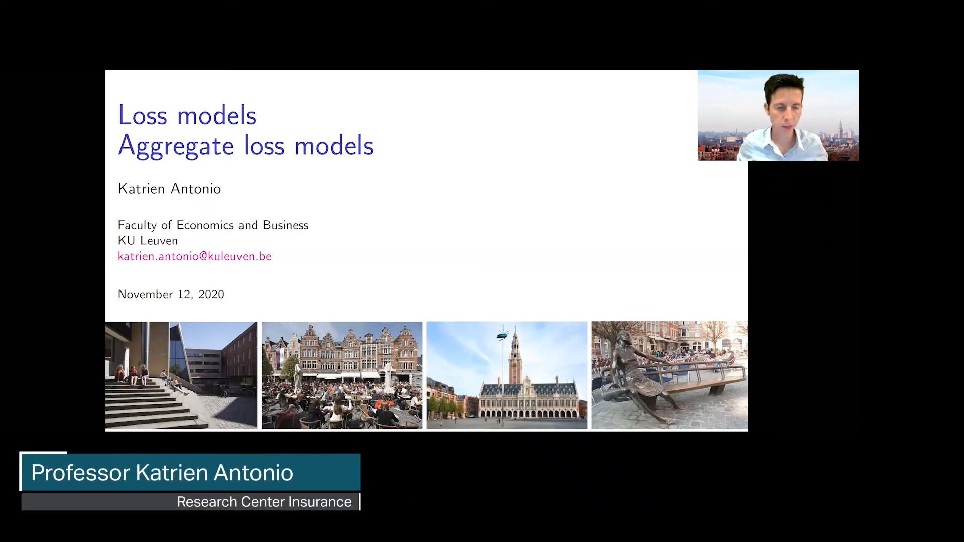
# Step: Advance from the title slide to the reading-list slide citing Klugman et al. Chapter 9
pyautogui.press('Right')
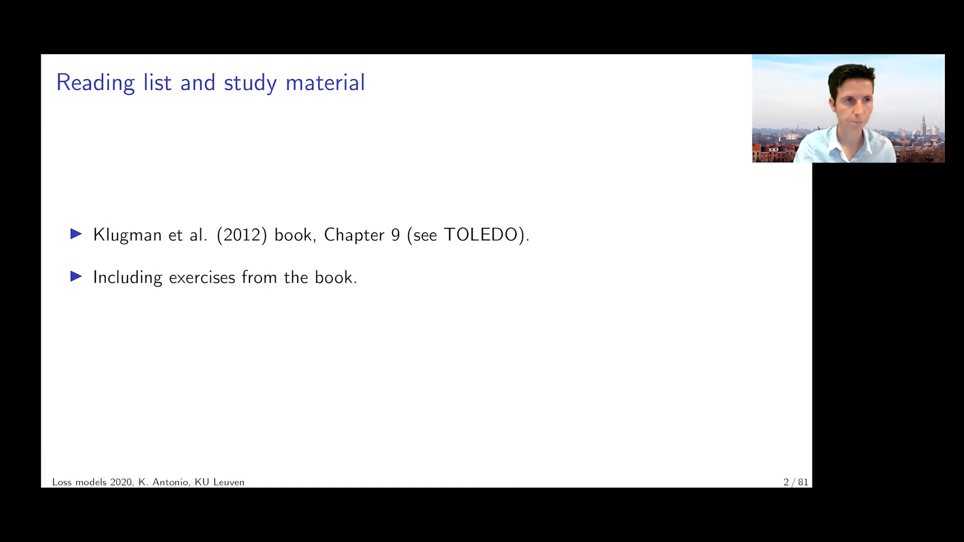
pyautogui.press('Right')
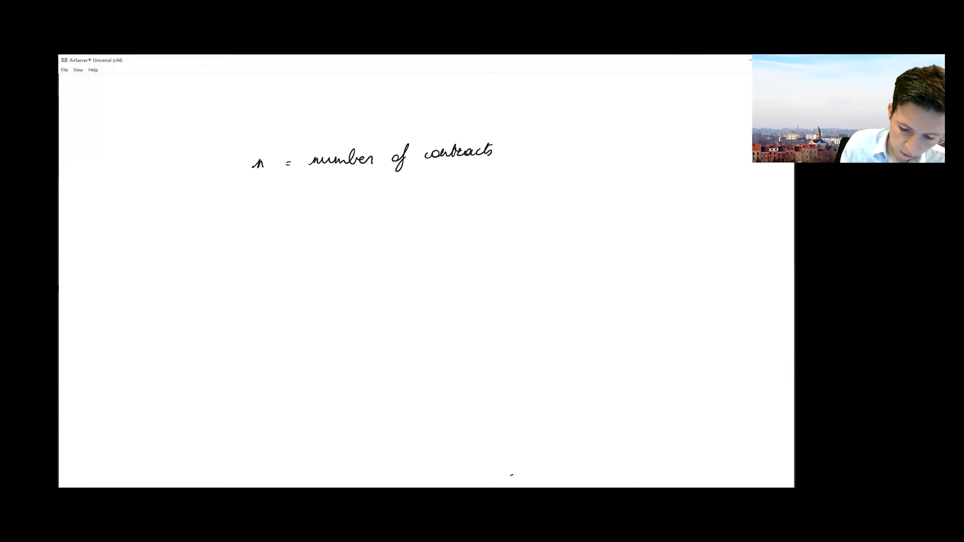
# Step: Handwrite the setup of policies and claims, ending with C ~ BIN(n, 0.1)
pyautogui.write('/ policies')
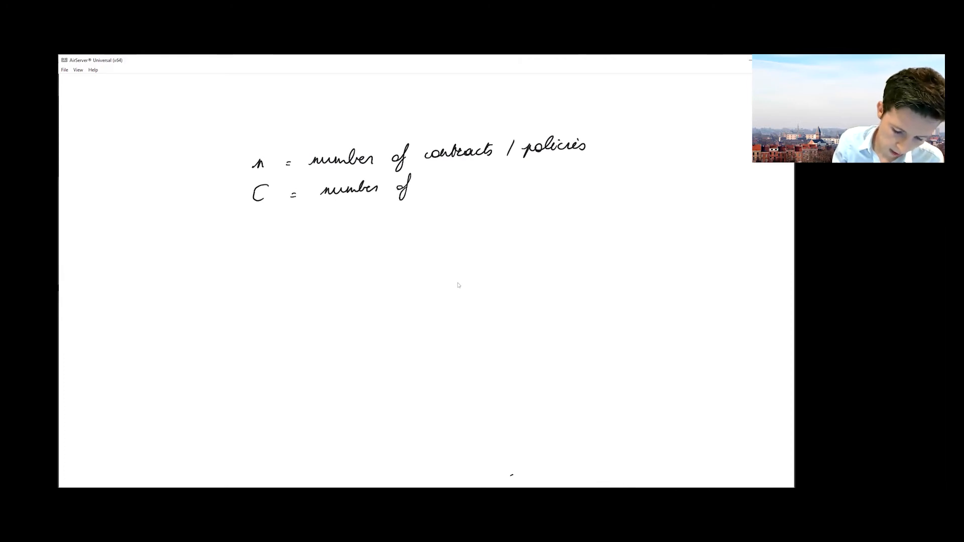
pyautogui.write('claims recei')
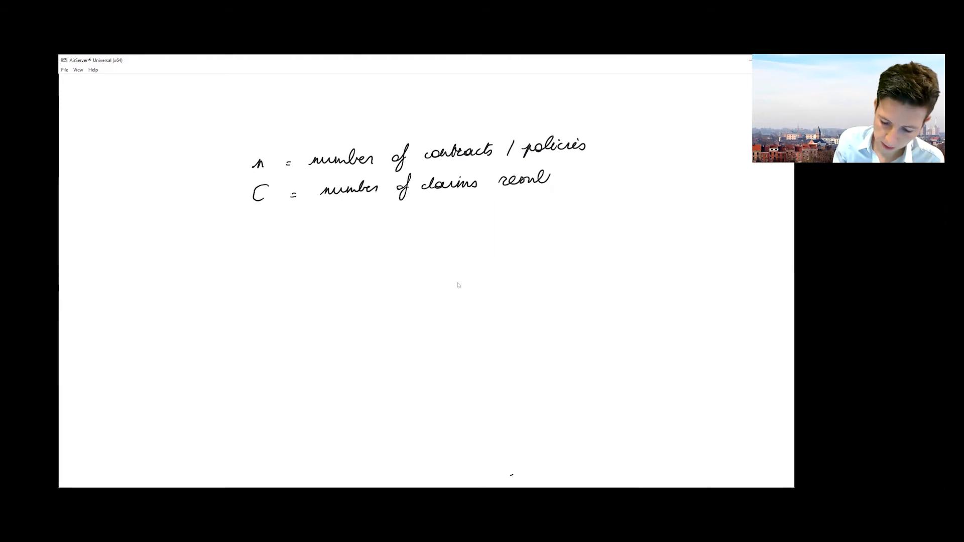
pyautogui.write('fea')
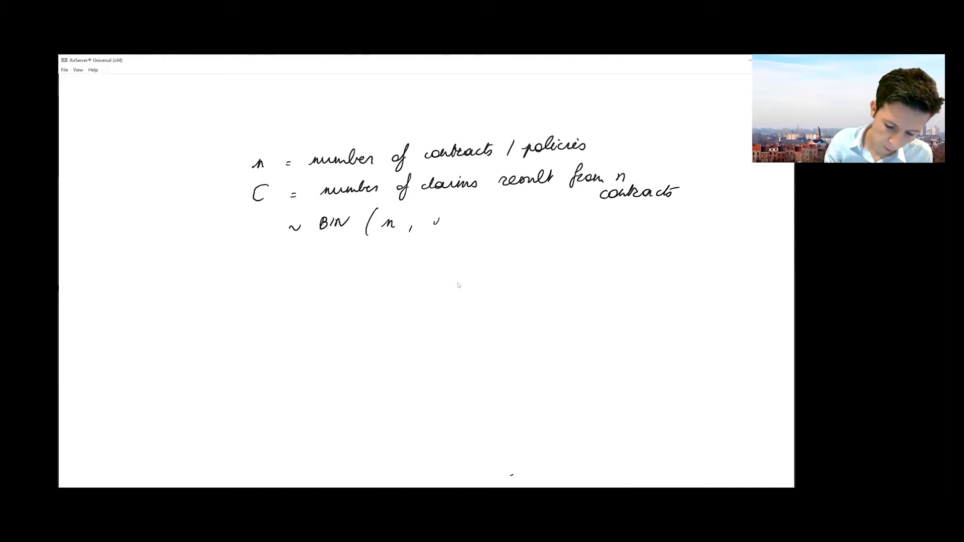
pyautogui.write('0.')
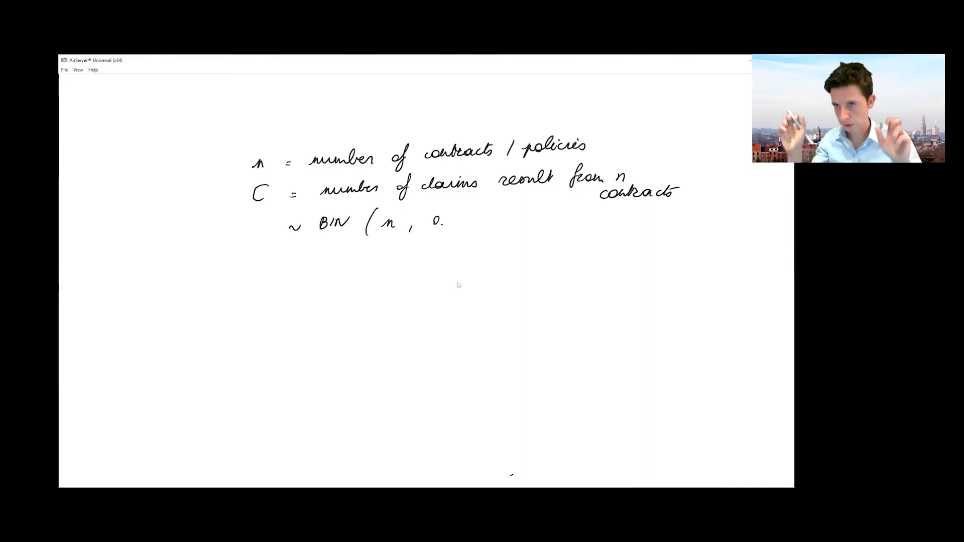
pyautogui.write('0.1)')
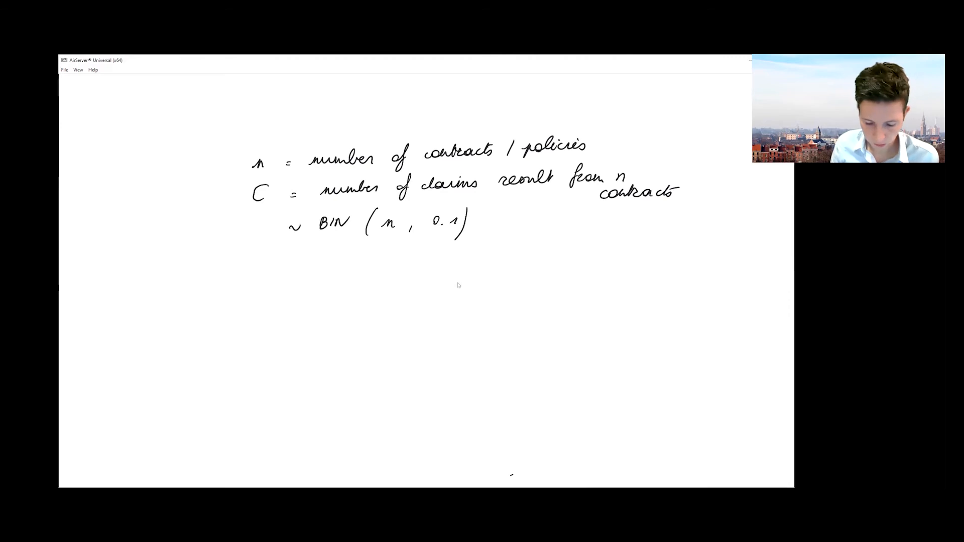
# Step: Note the loss amount is fixed at 5000 EUR per event and begin '⇒ total loss'
pyautogui.write('loss')
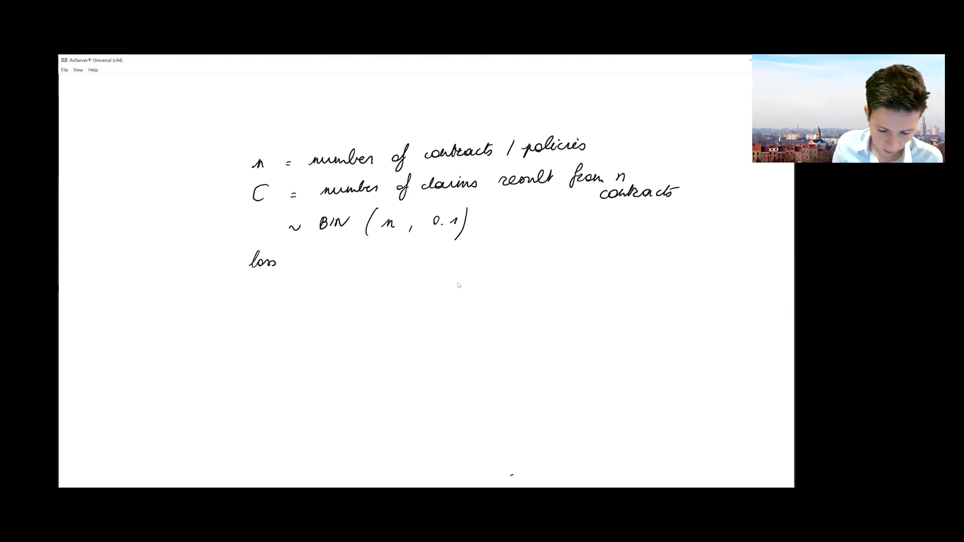
pyautogui.write('amount is fixed o')
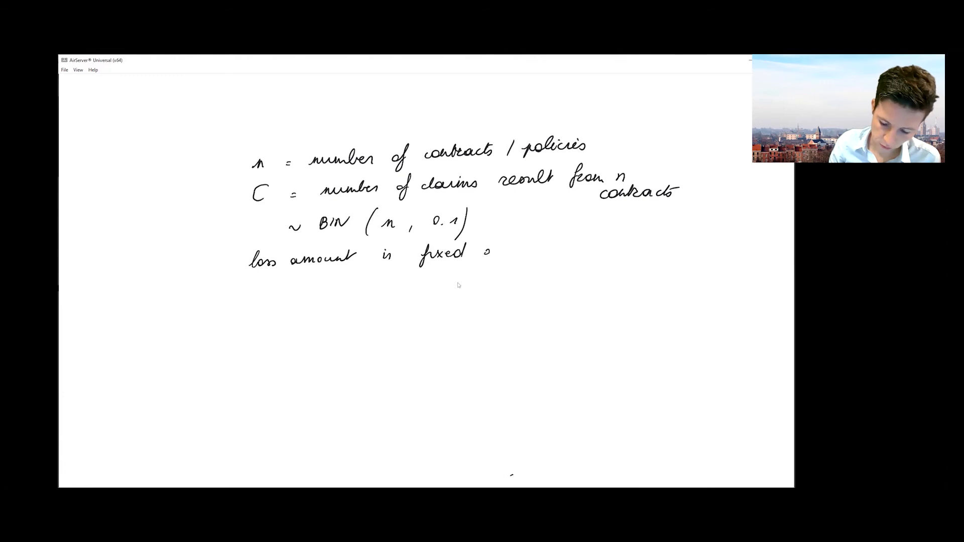
pyautogui.write('at 5000 EUR')
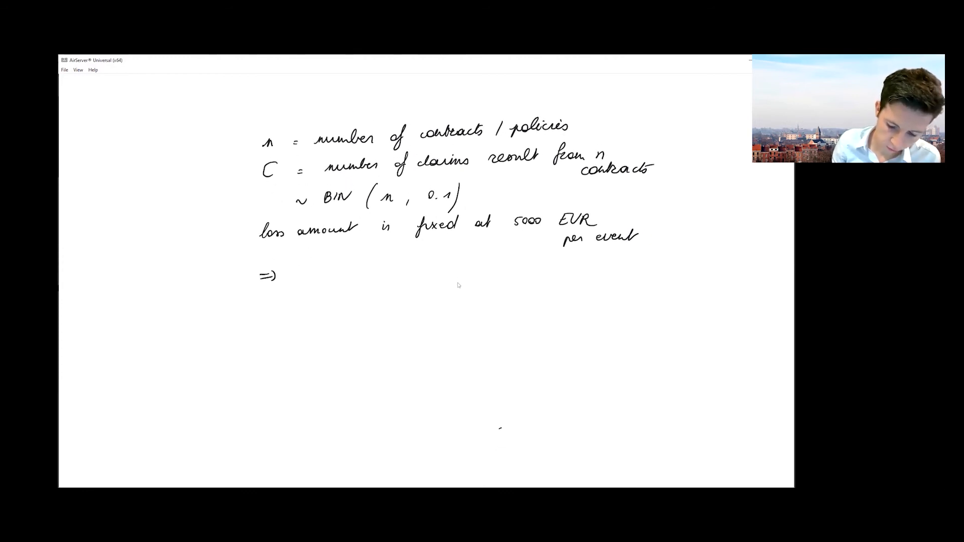
pyautogui.write('total los')
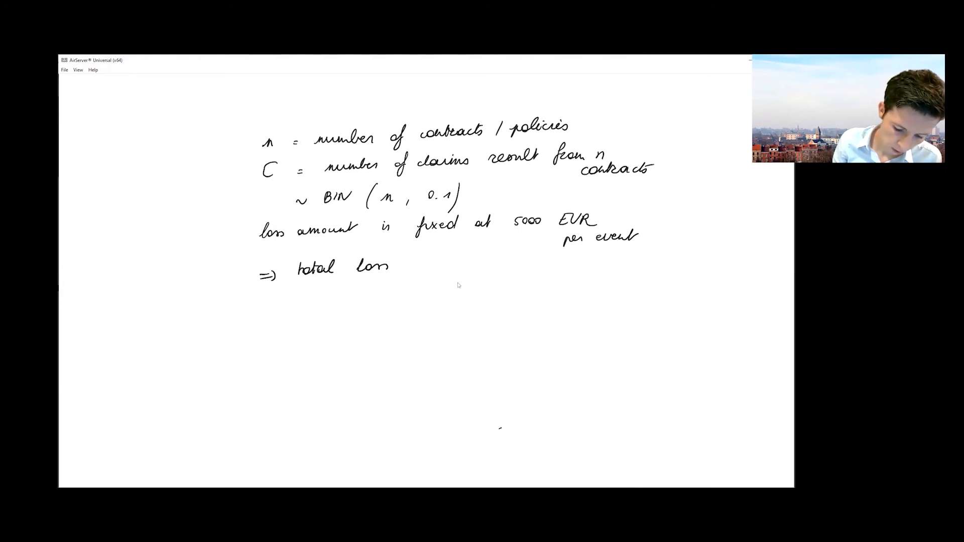
# Step: Finish '⇒ total loss is 5000·C' and start the new line 'Make profit'
pyautogui.write('is 5000. C')
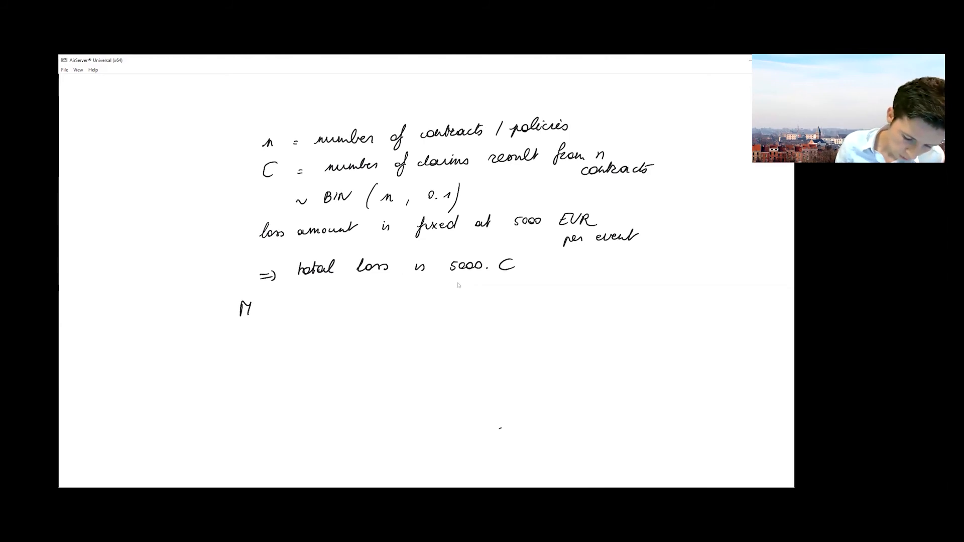
pyautogui.write('Make N')
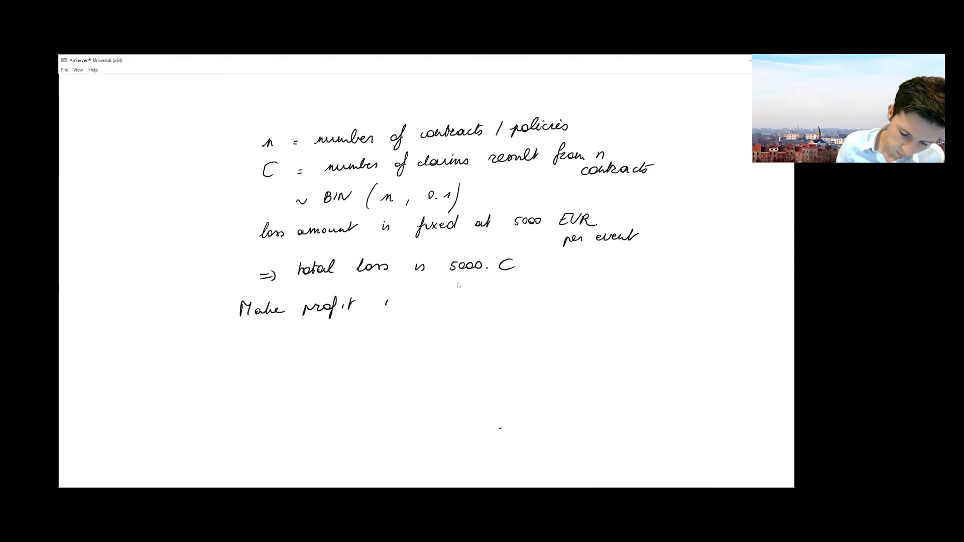
# Step: Write 'Make profit with 95% probability' and Pr{5000C < 550n}
pyautogui.write('with g')
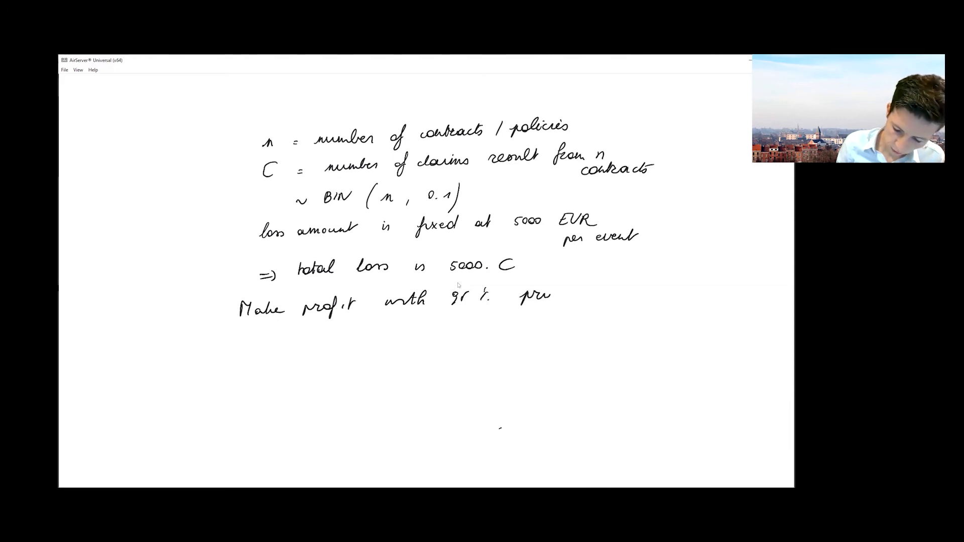
pyautogui.write('probabl')
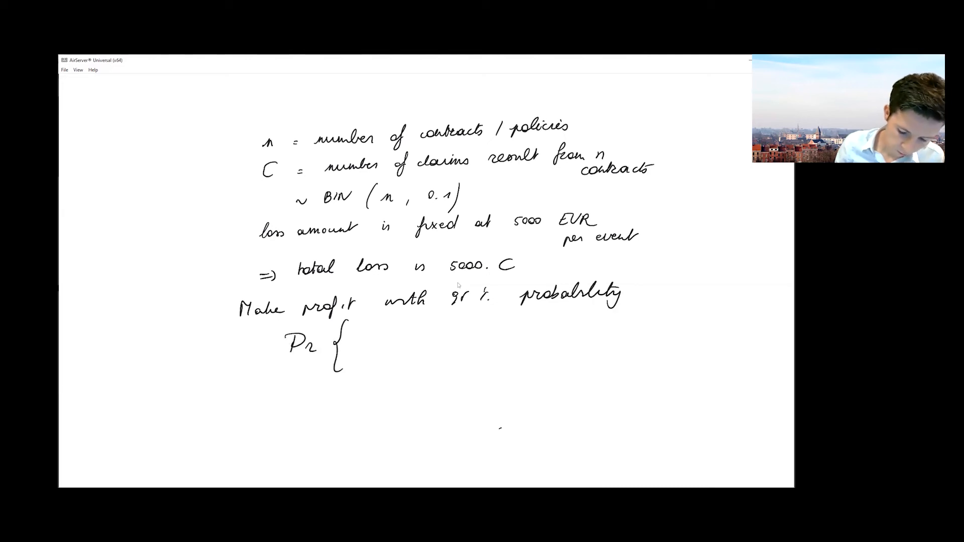
pyautogui.write('5000 C <')
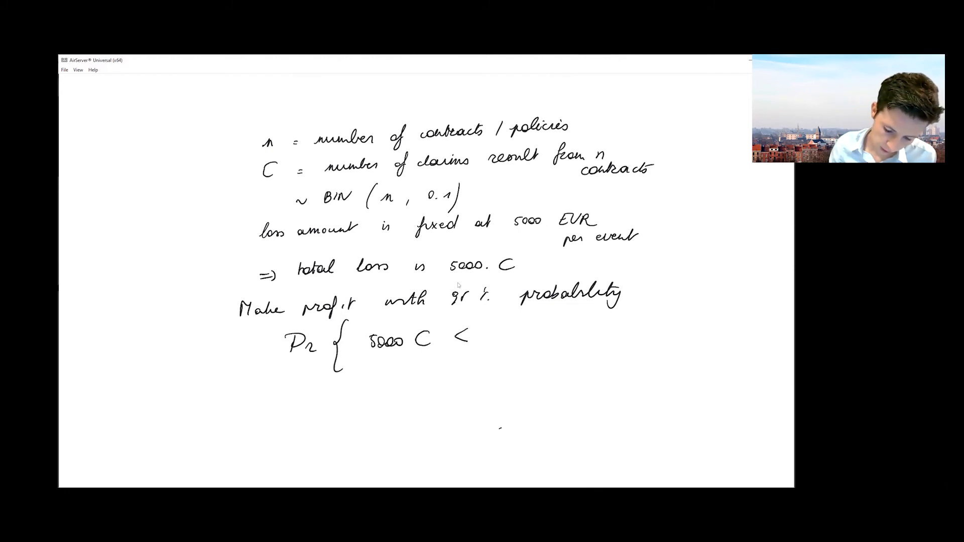
pyautogui.write('550 n')
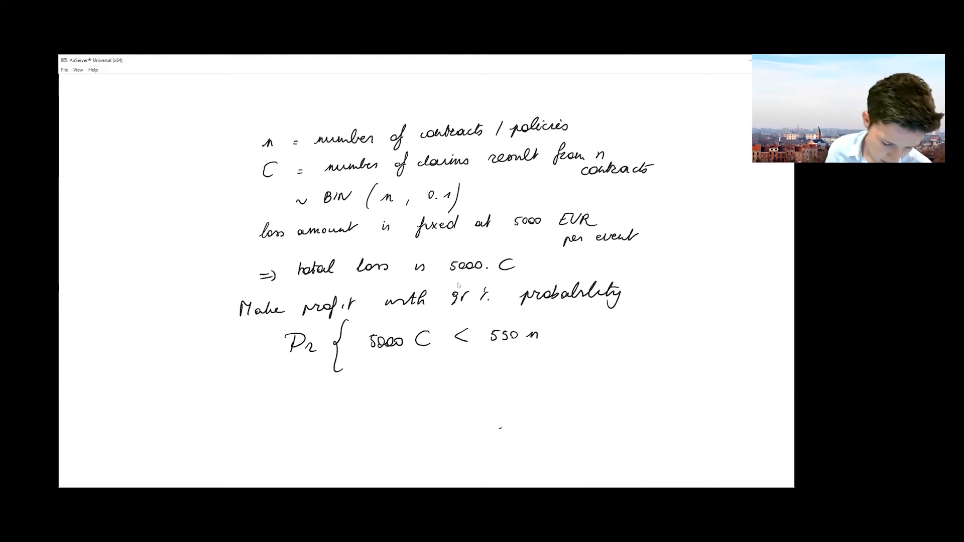
# Step: Label 550n as premium volume and 5000C as total loss in red, then append ≥ 0.95
pyautogui.moveTo(480, 350); pyautogui.dragTo(553, 353)
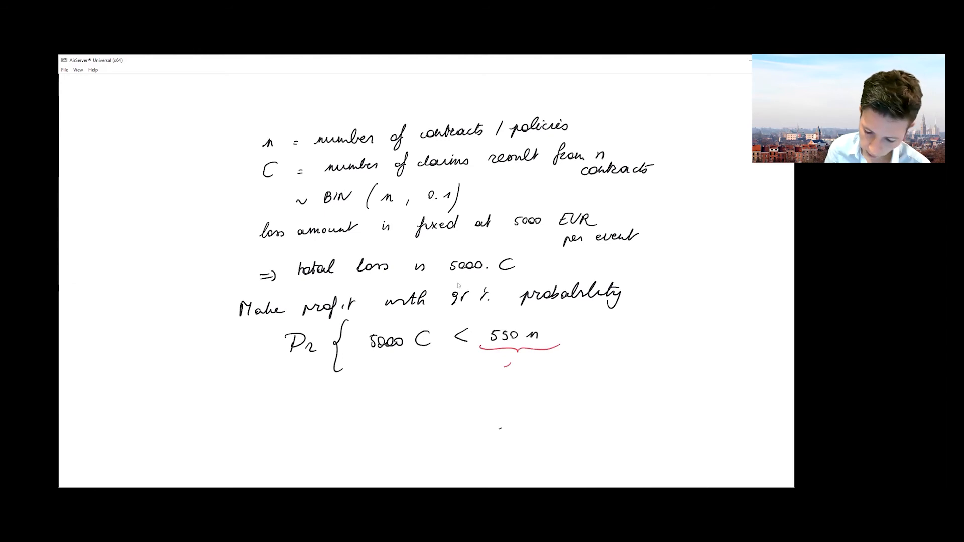
pyautogui.write('premium volume')
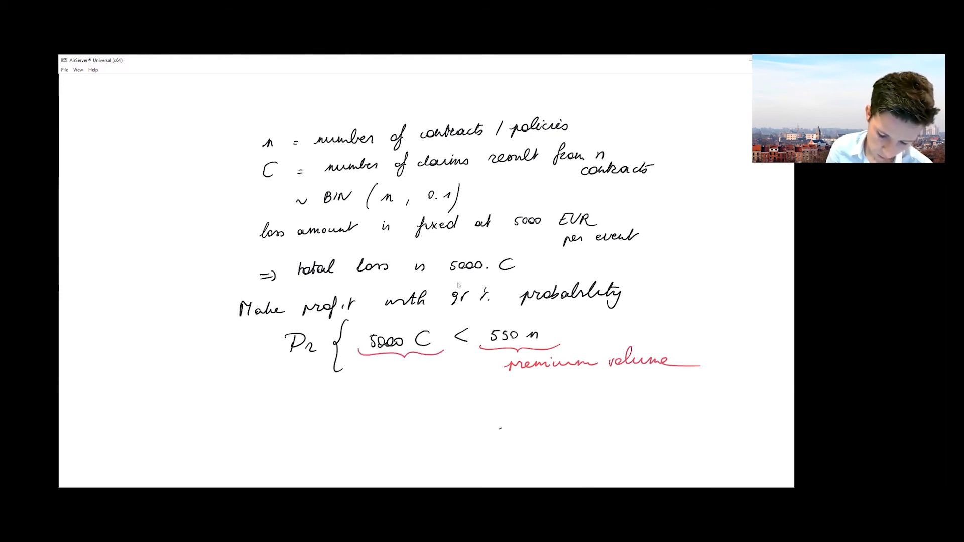
pyautogui.write('total loss')
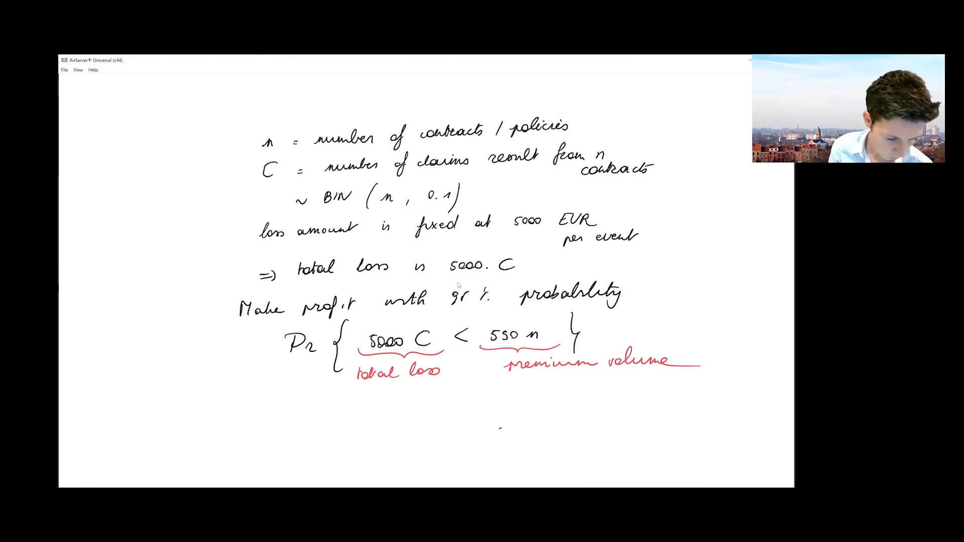
pyautogui.write('≥ 0.95')
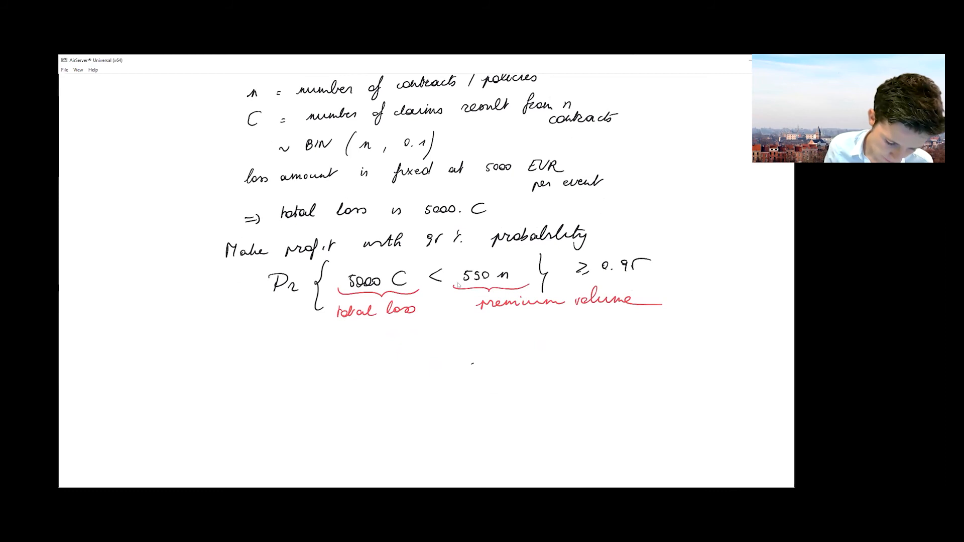
# Step: Write 'Look at Pr{C < 0.11n}' and its standardized form with (C − 0.1n)/√(0.1×0.9×n)
pyautogui.write('Look o')
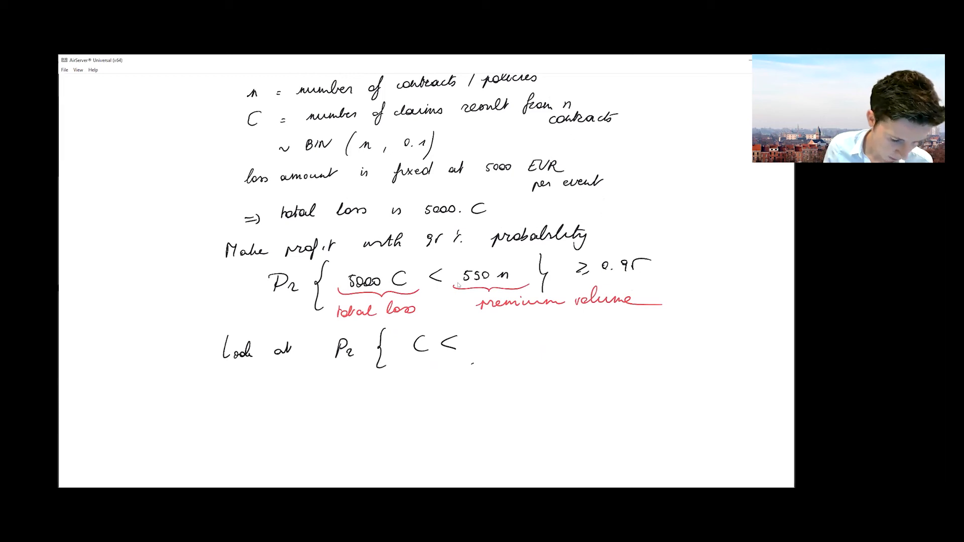
pyautogui.write('0.11 n }')
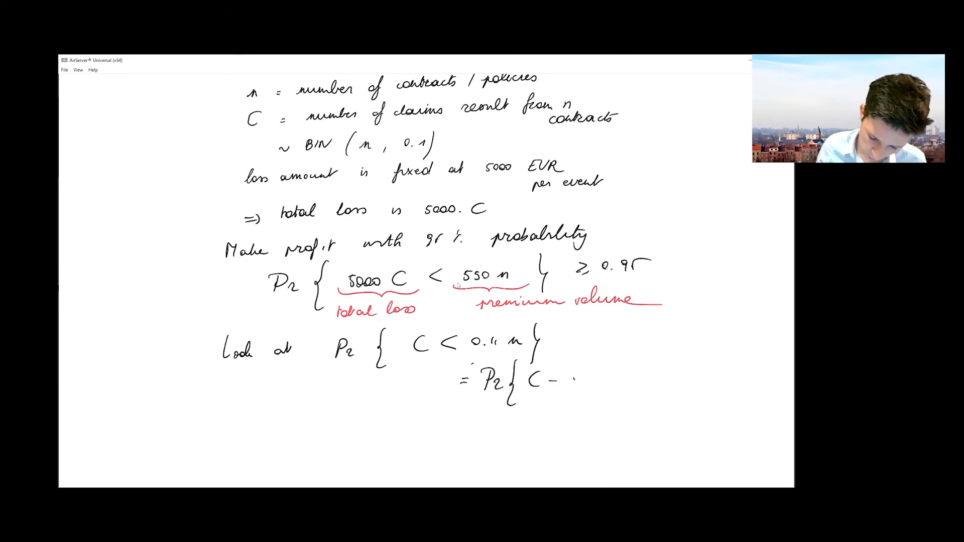
pyautogui.write('0.1 n')
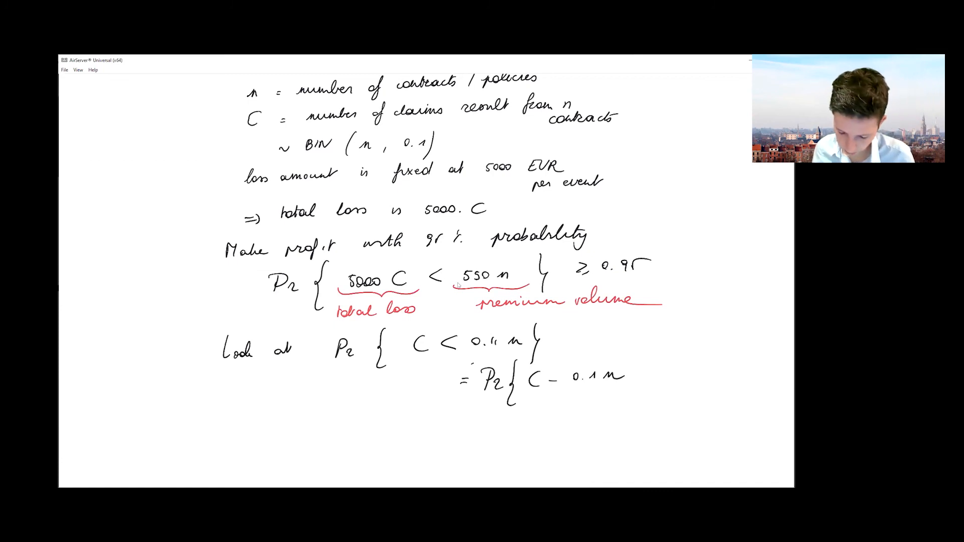
pyautogui.moveTo(525, 392); pyautogui.dragTo(621, 389)
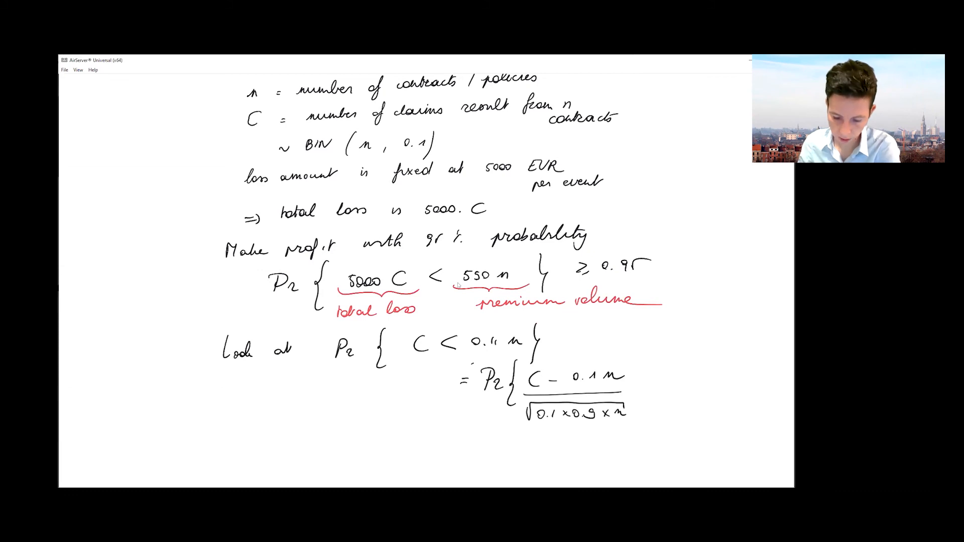
pyautogui.scroll(-3)
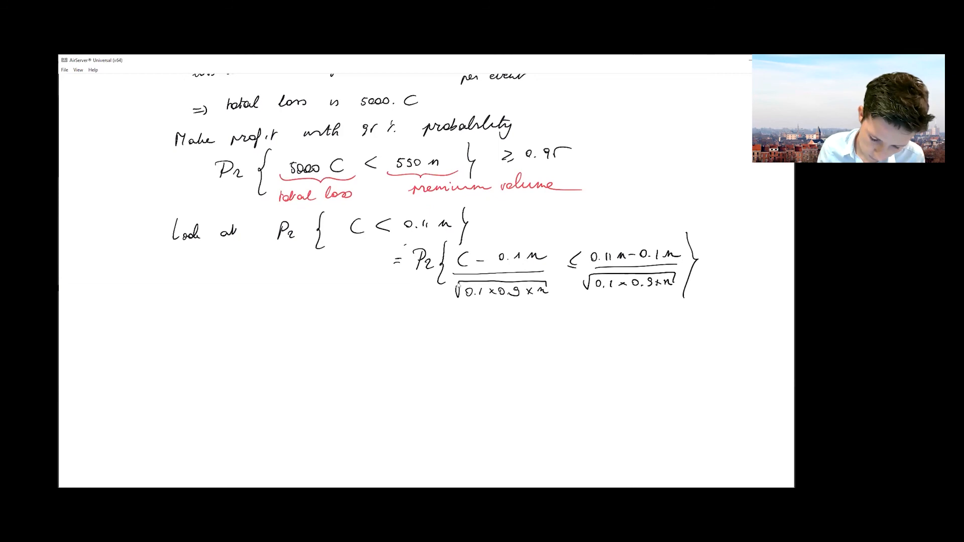
# Step: Brace the standardized fraction as ≈ N(0,1), then write Pr{Z ≤ …} = 0.95 with bound 1.645
pyautogui.moveTo(445, 301); pyautogui.dragTo(551, 304)
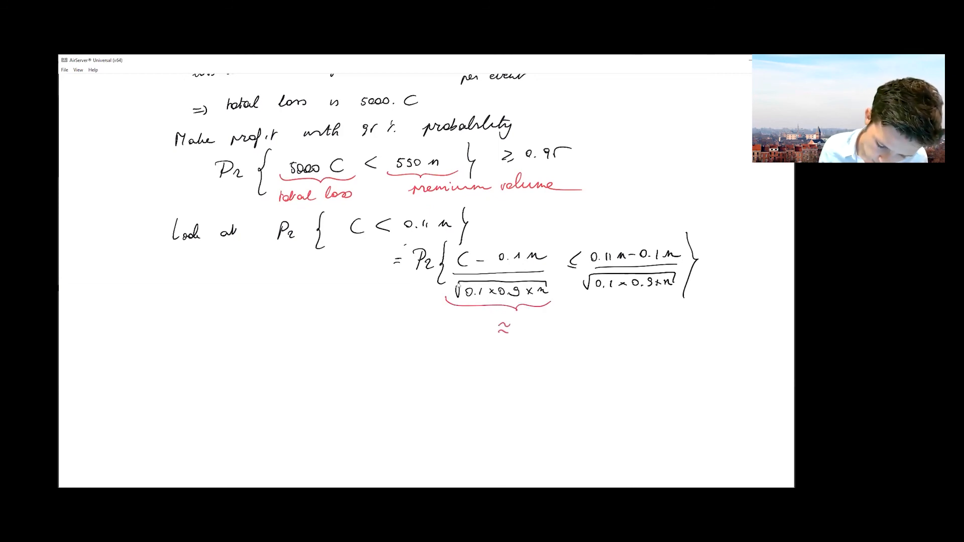
pyautogui.write('N(0,1')
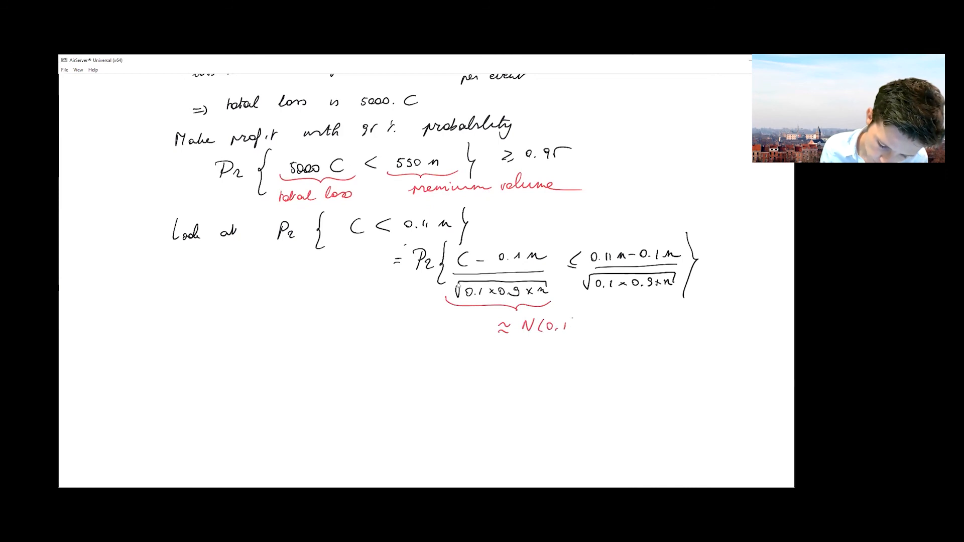
pyautogui.click(571, 325)
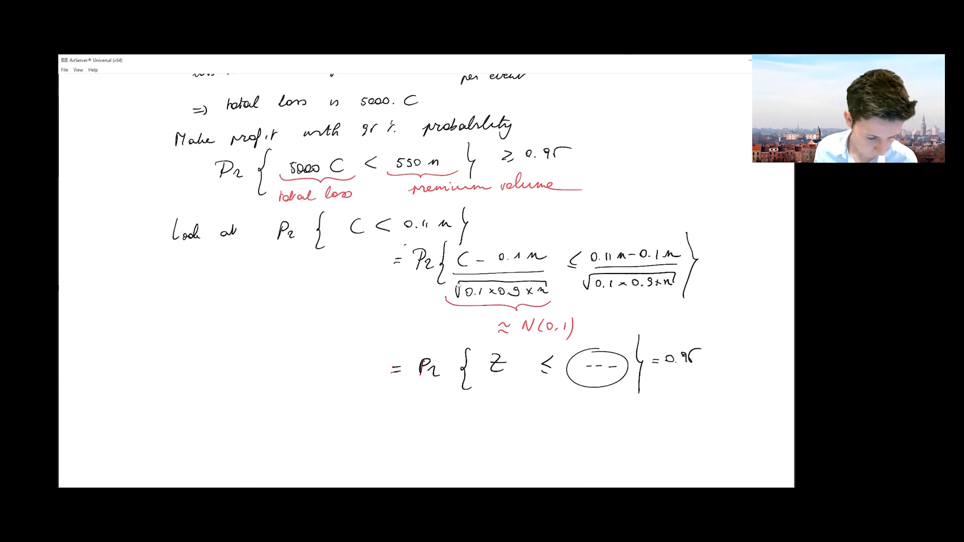
pyautogui.write('1.6')
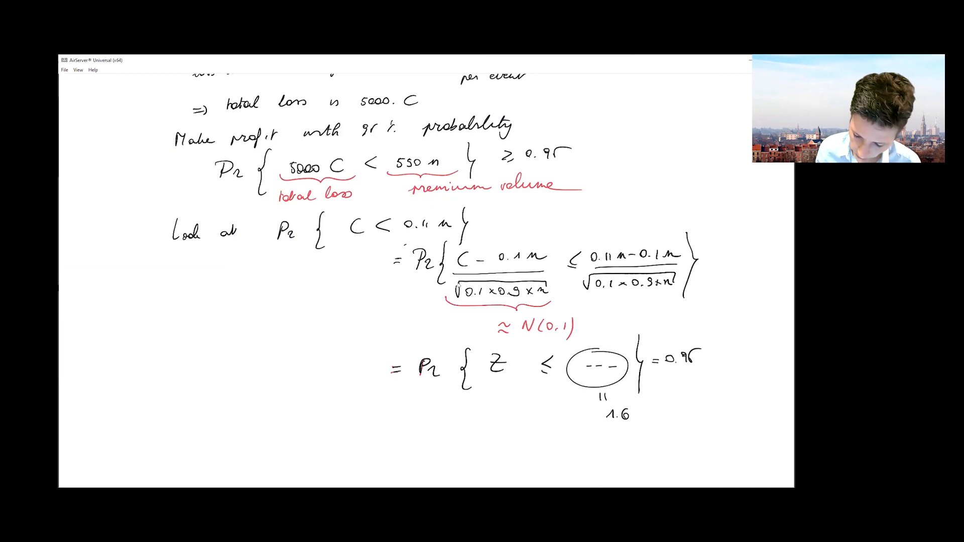
pyautogui.write('45')
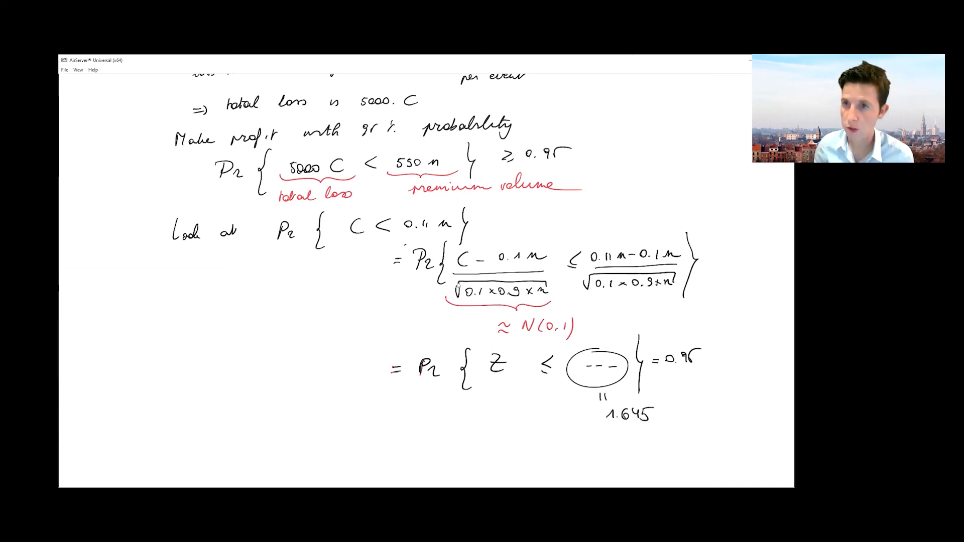